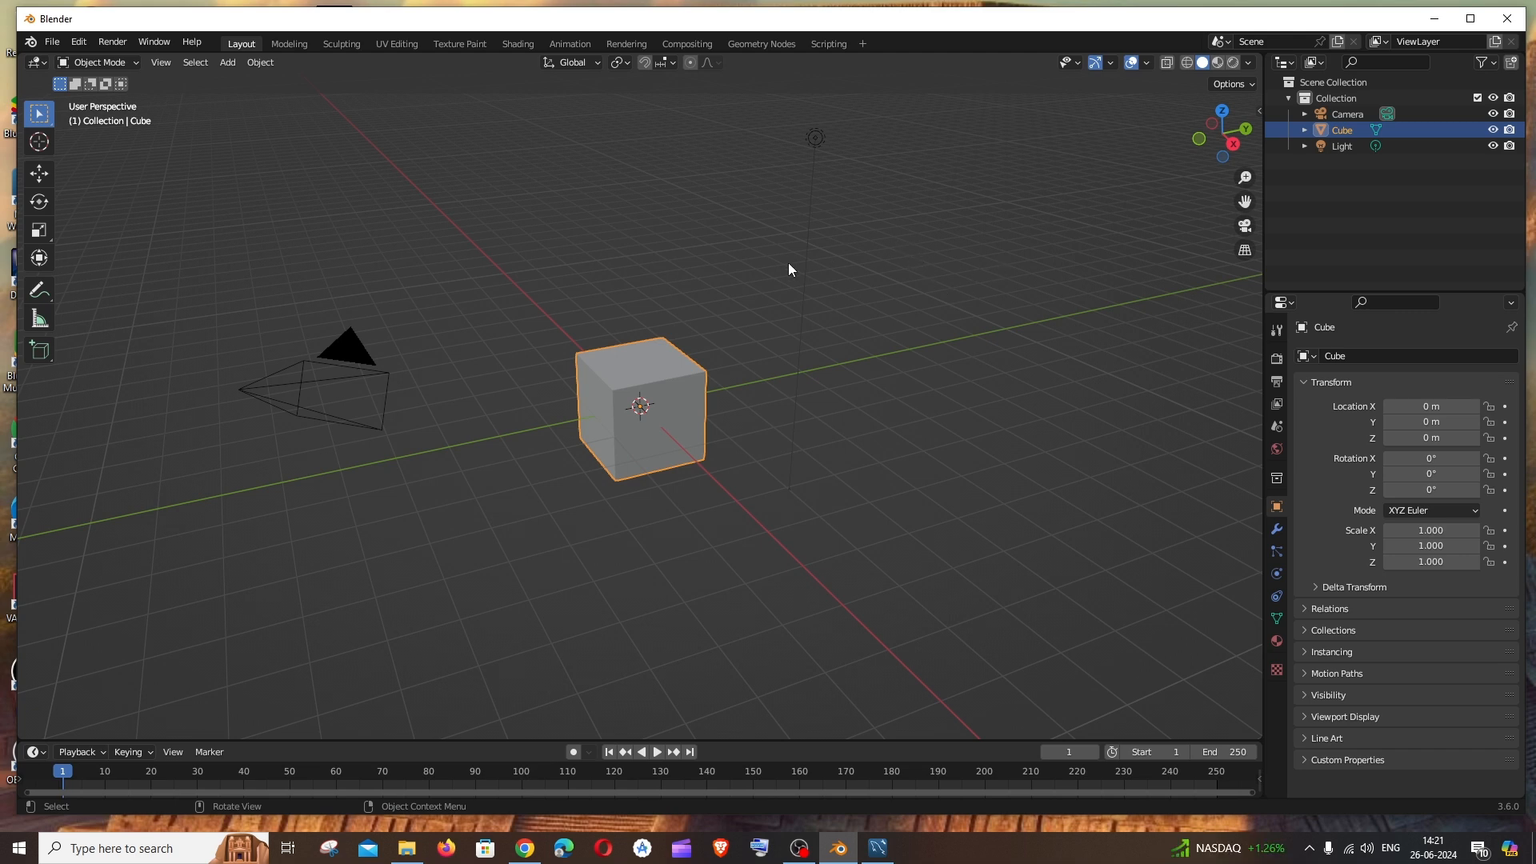
mouse_move(419, 232)
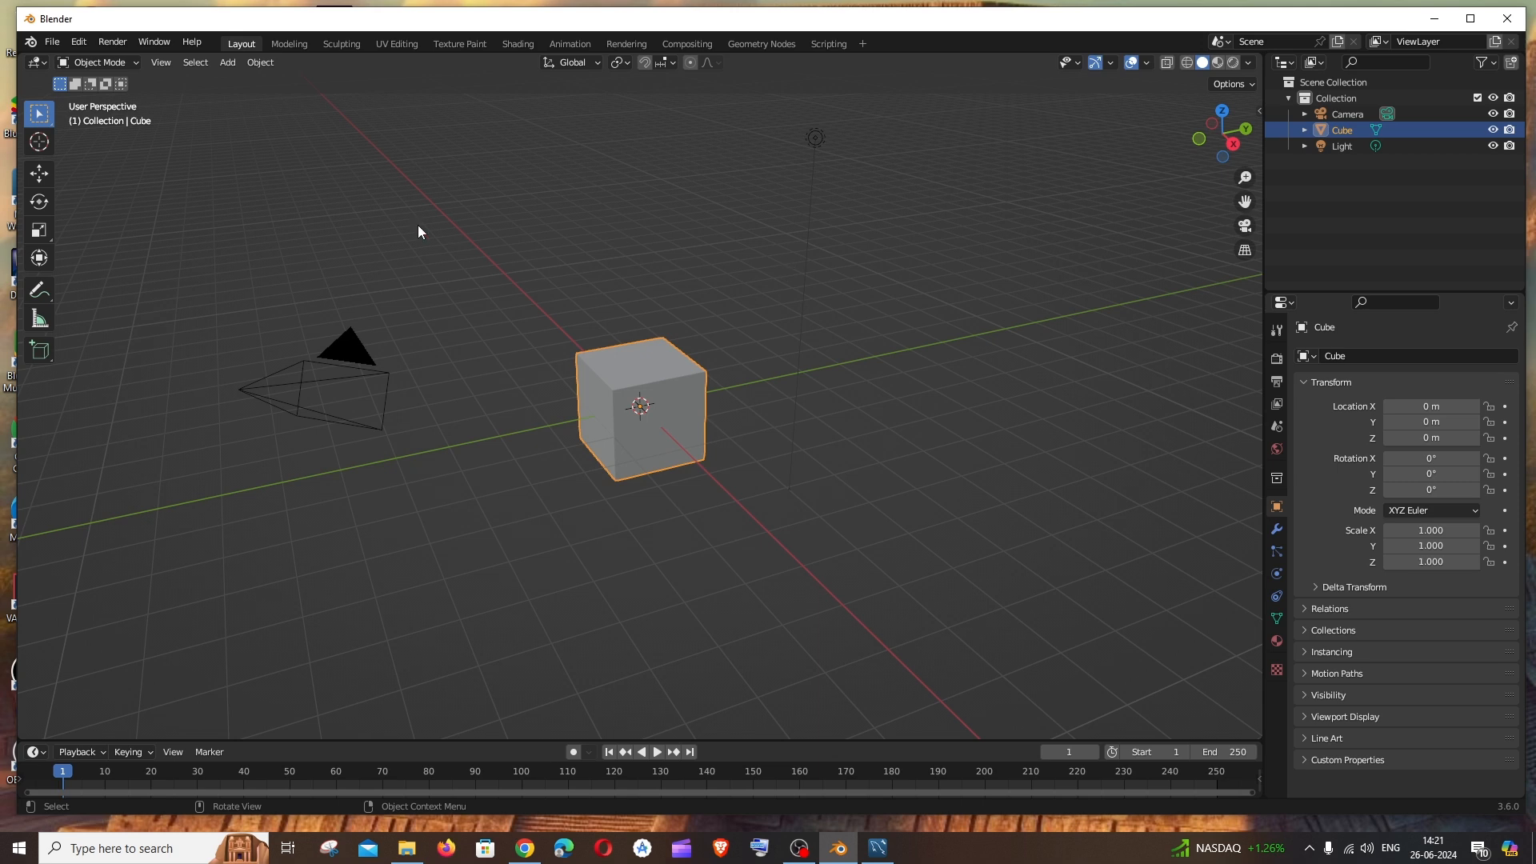
mouse_move(162, 47)
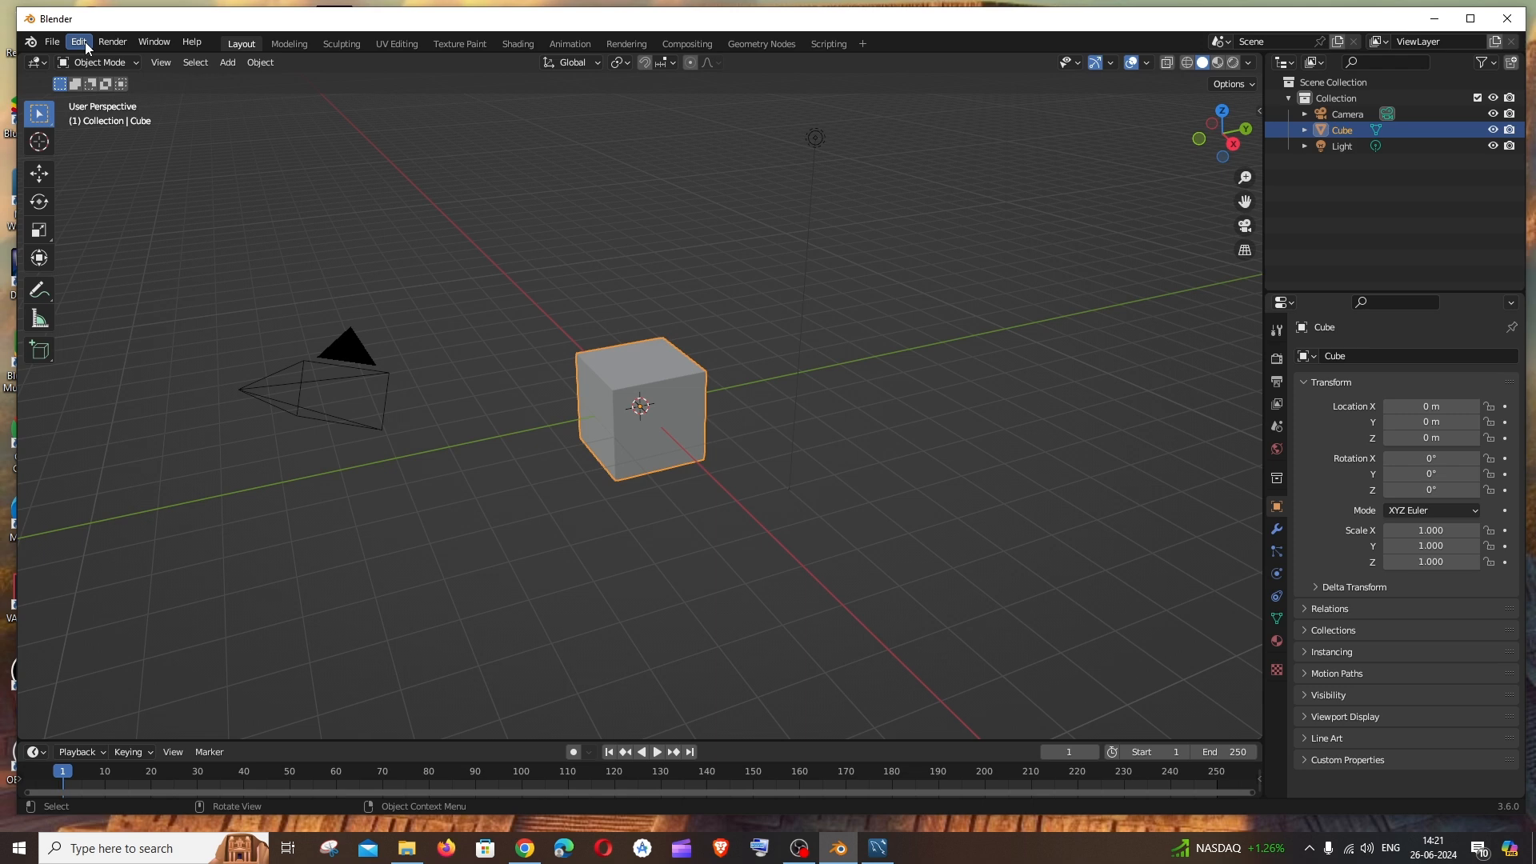
Open Blender's Preferences window from the Edit menu
left_click(78, 41)
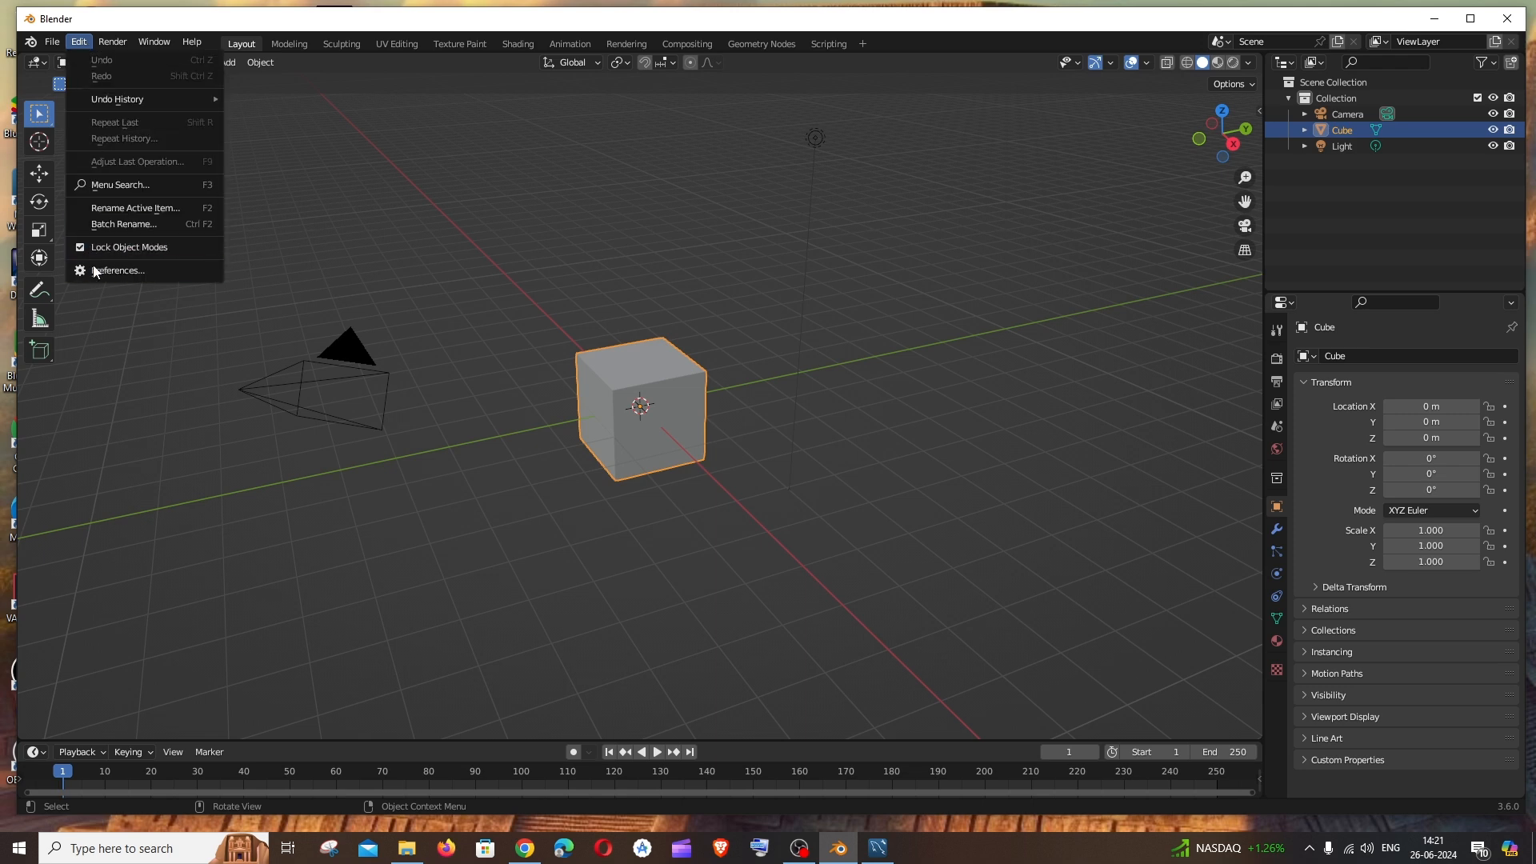
left_click(117, 270)
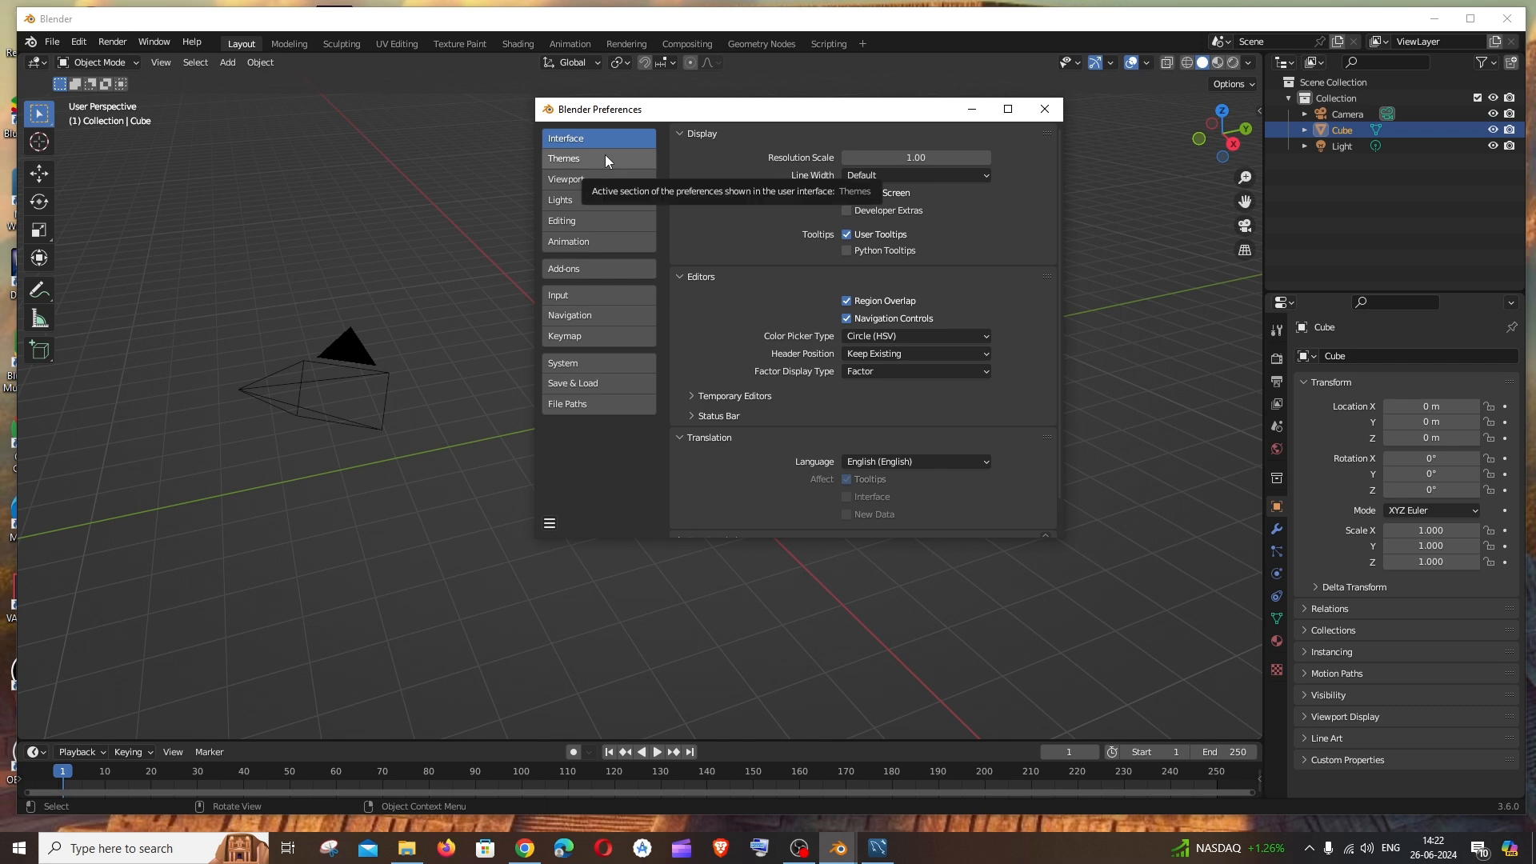
Show the Themes section and list the theme presets, with Blender Dark current
left_click(564, 157)
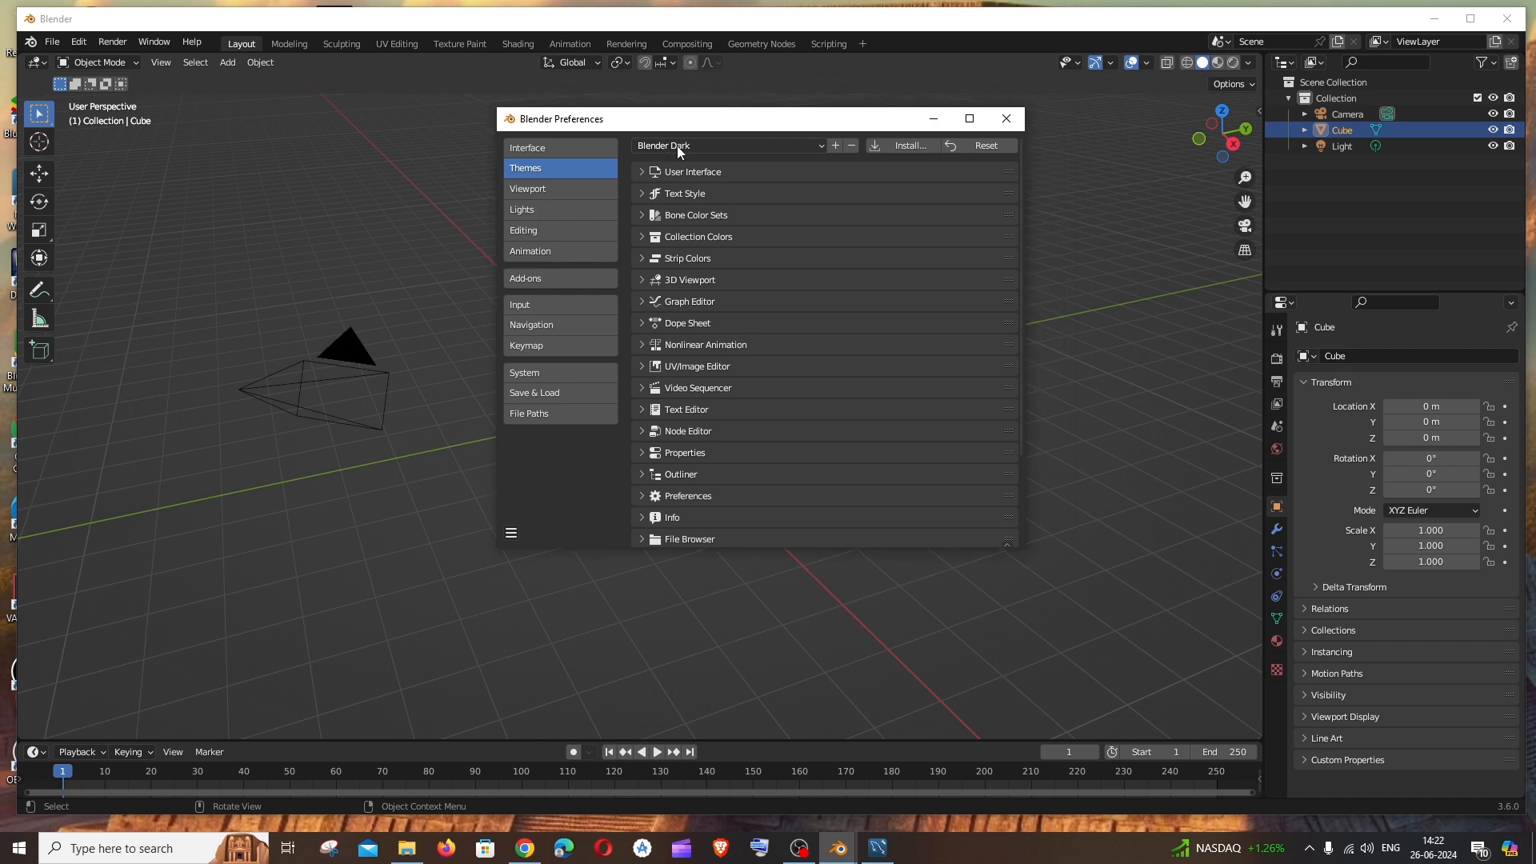
left_click(729, 145)
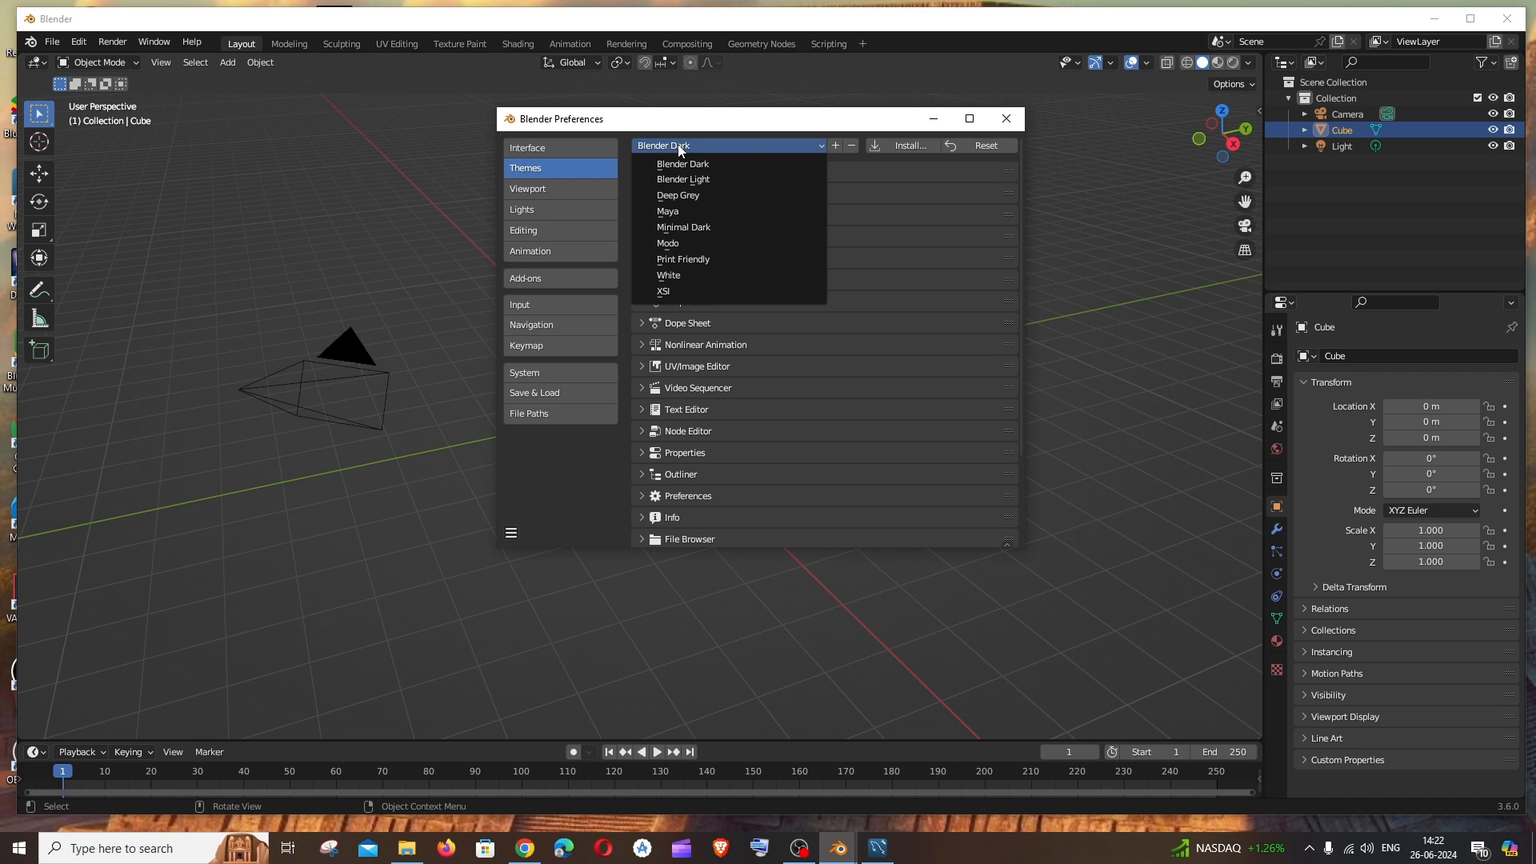
mouse_move(686, 214)
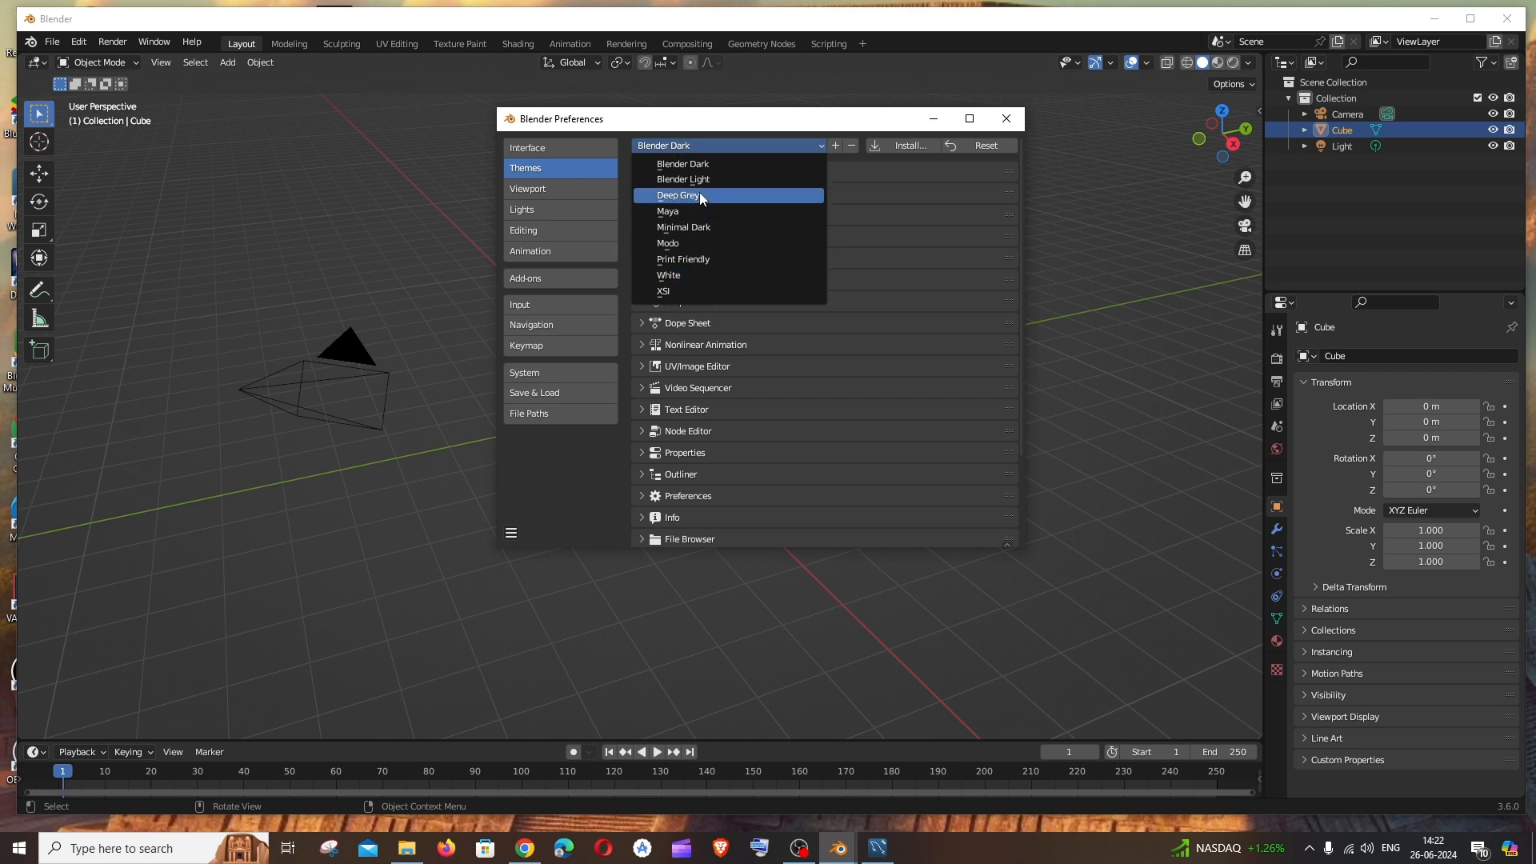
mouse_move(702, 292)
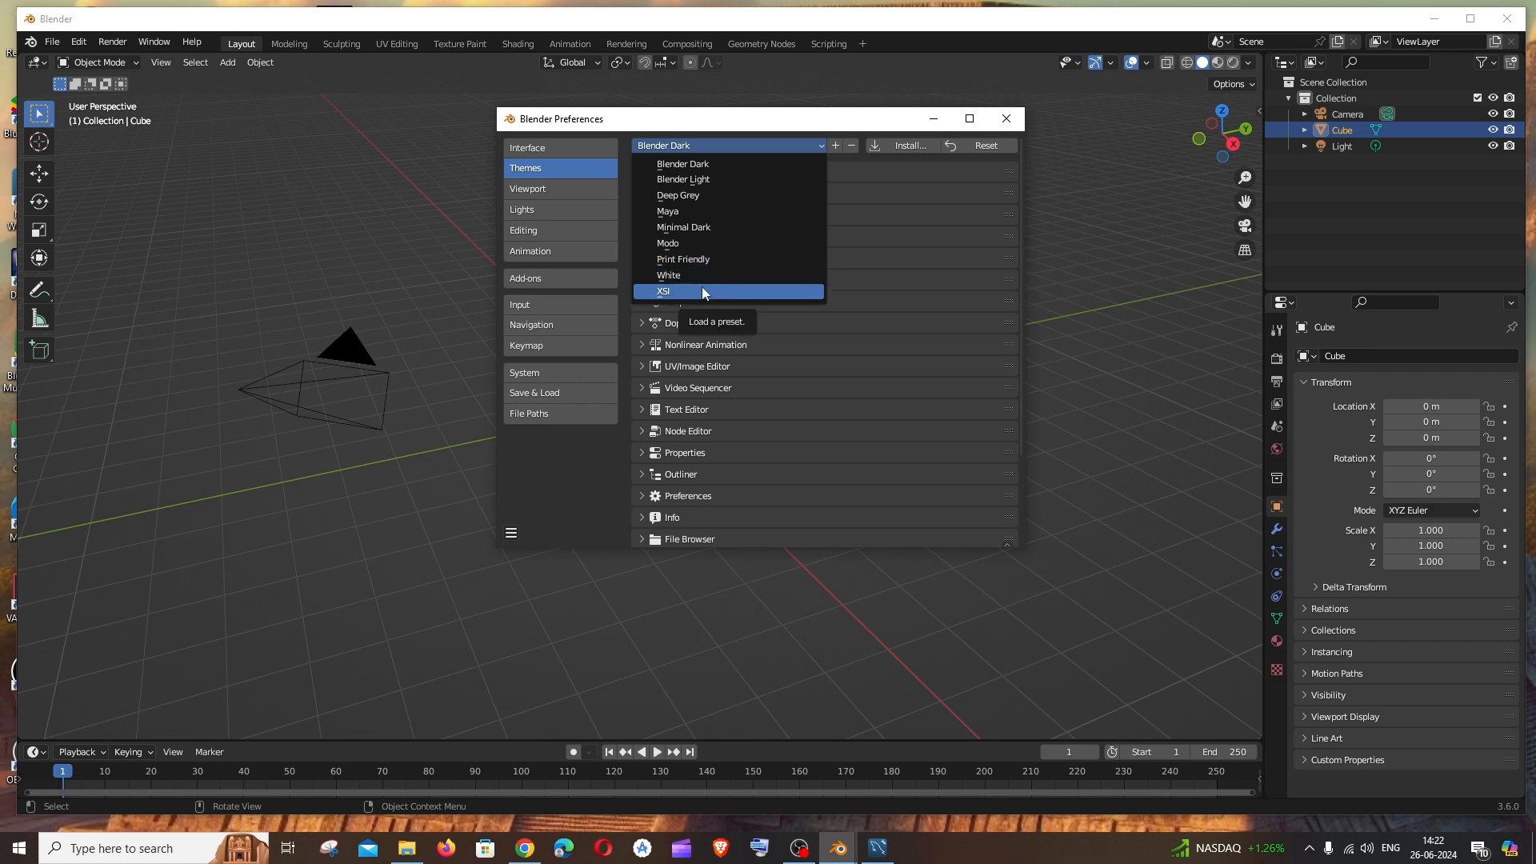
Preview the XSI, White, Print Friendly and Modo theme presets
left_click(664, 291)
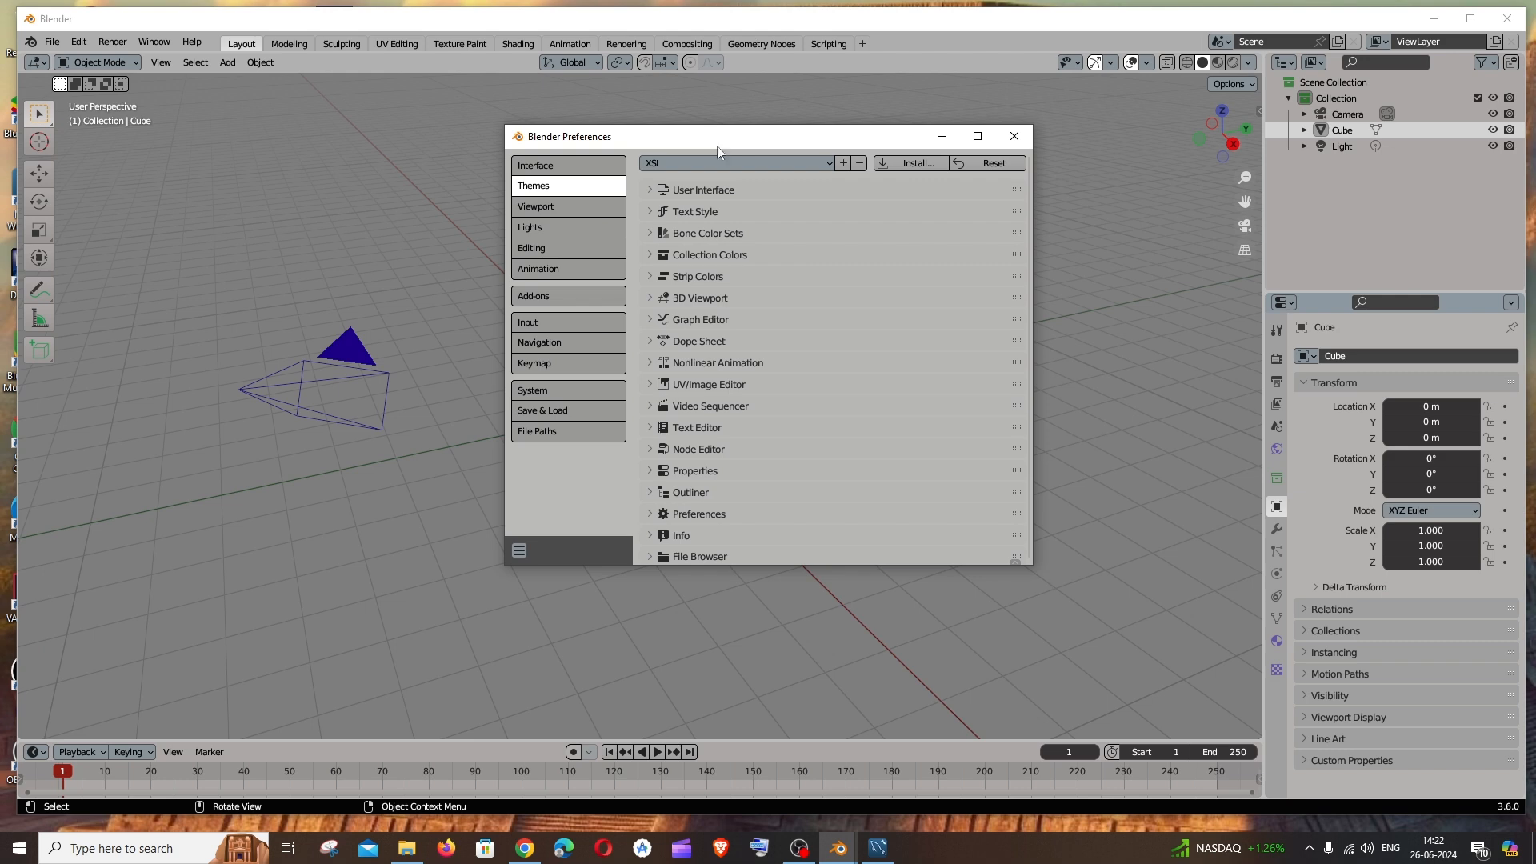
left_click(734, 163)
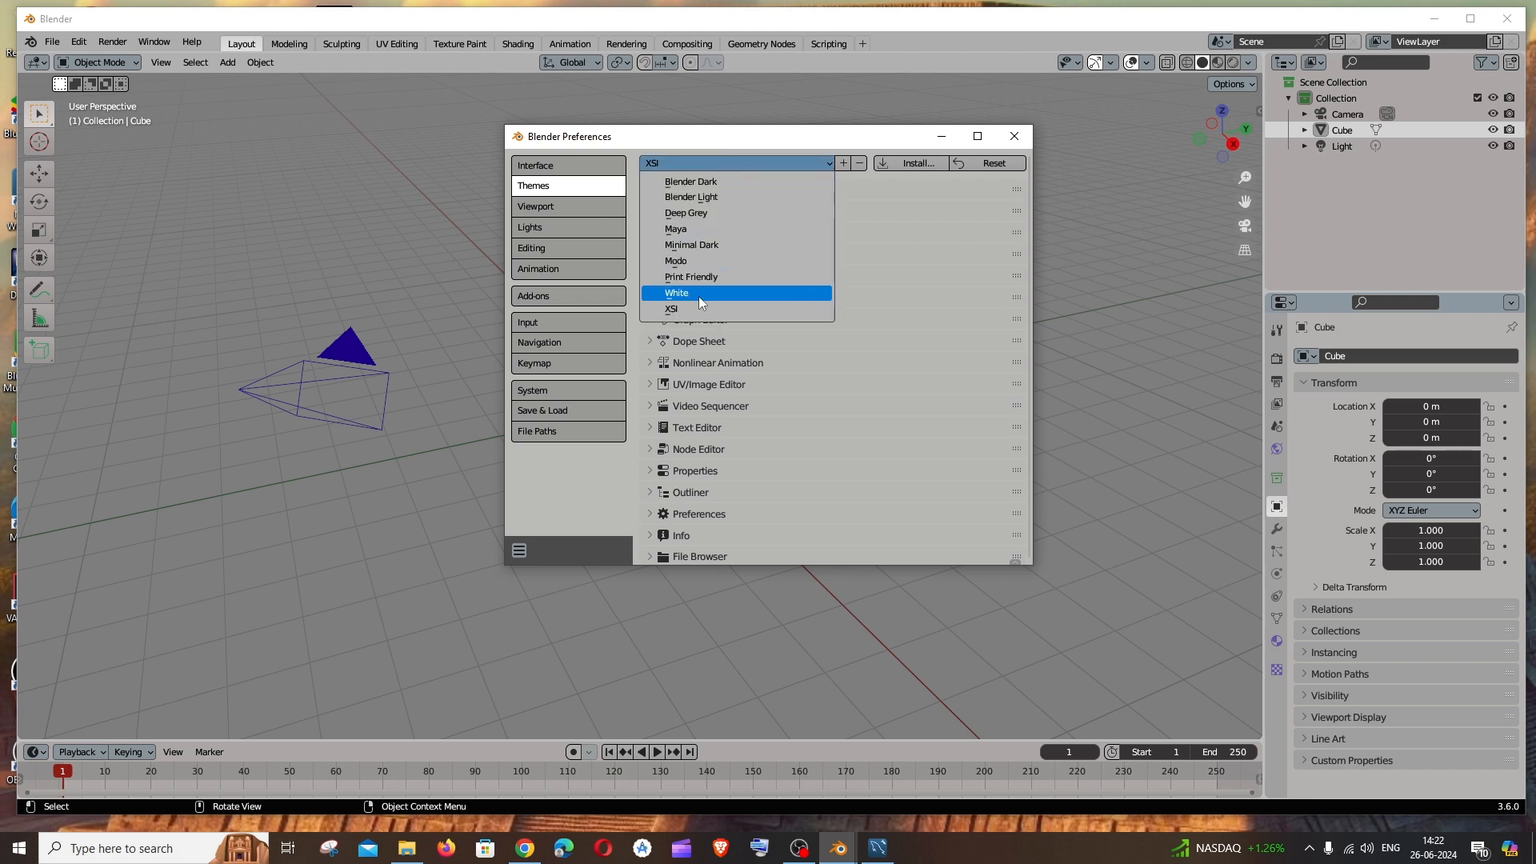
left_click(675, 293)
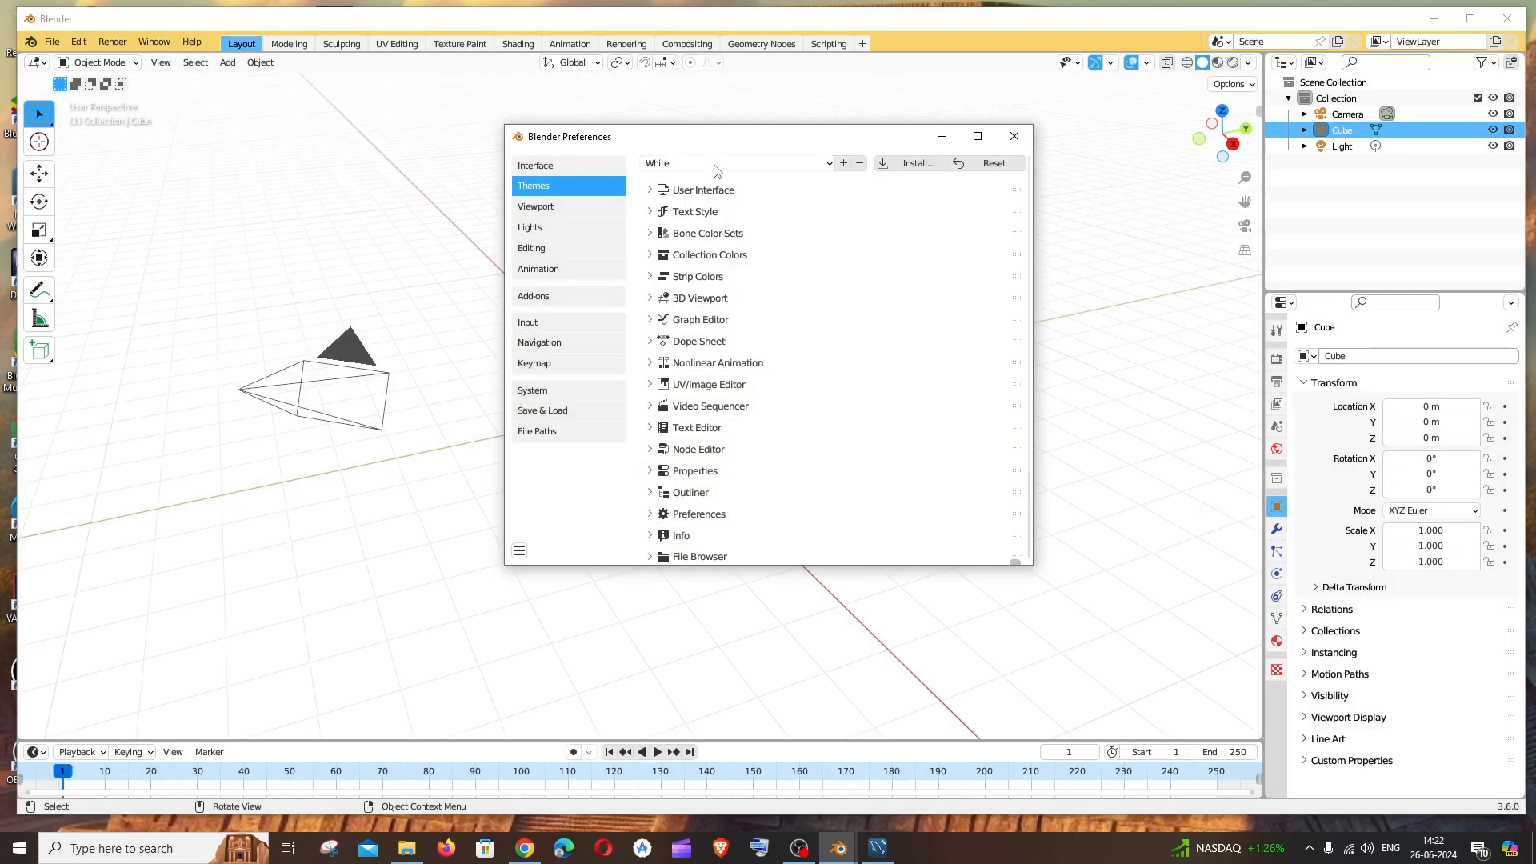
left_click(734, 162)
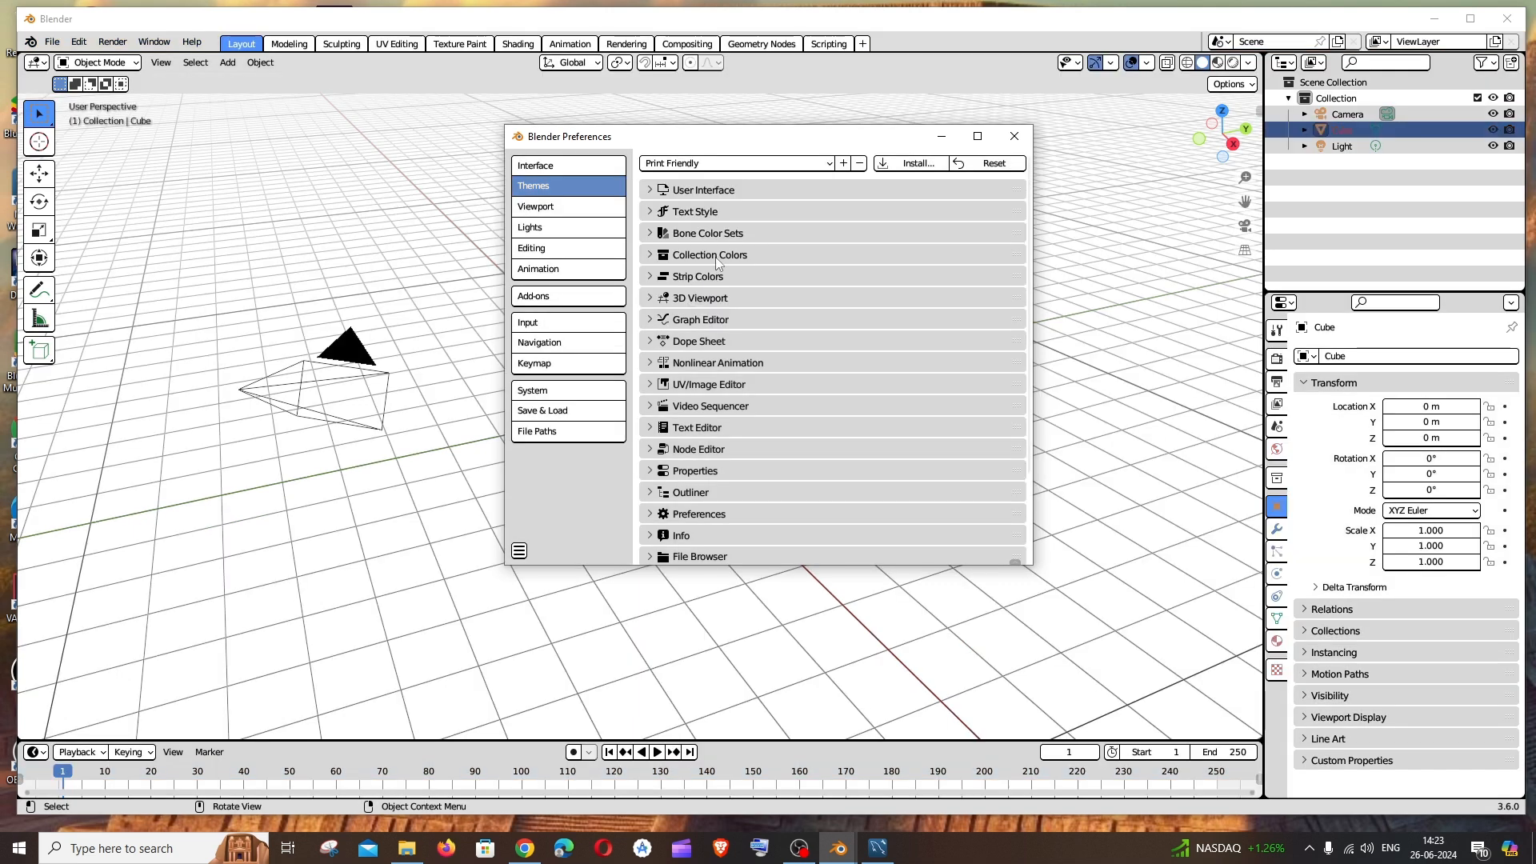
left_click(734, 162)
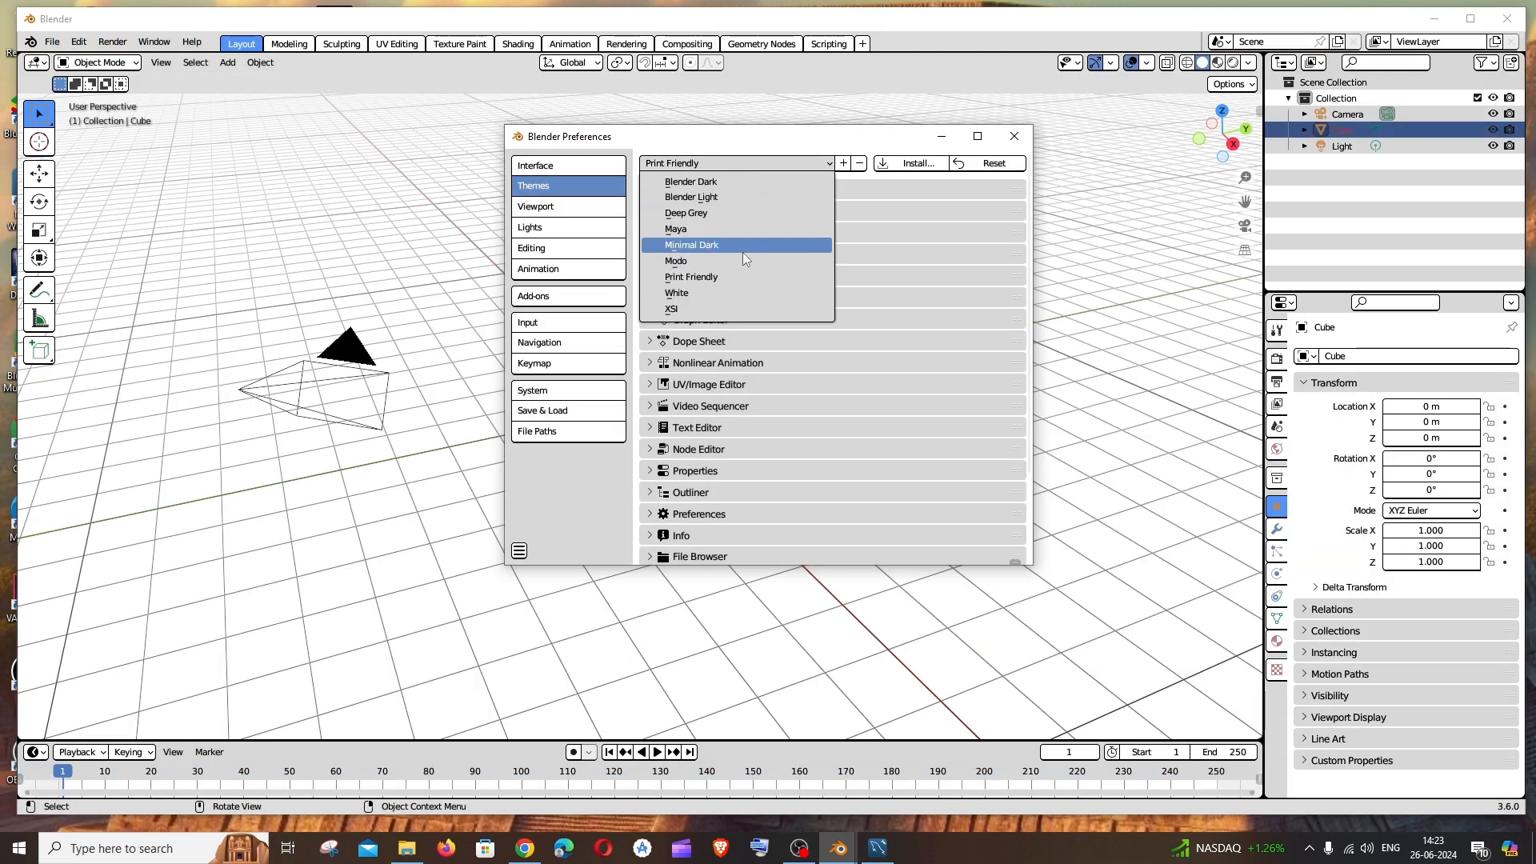
left_click(675, 261)
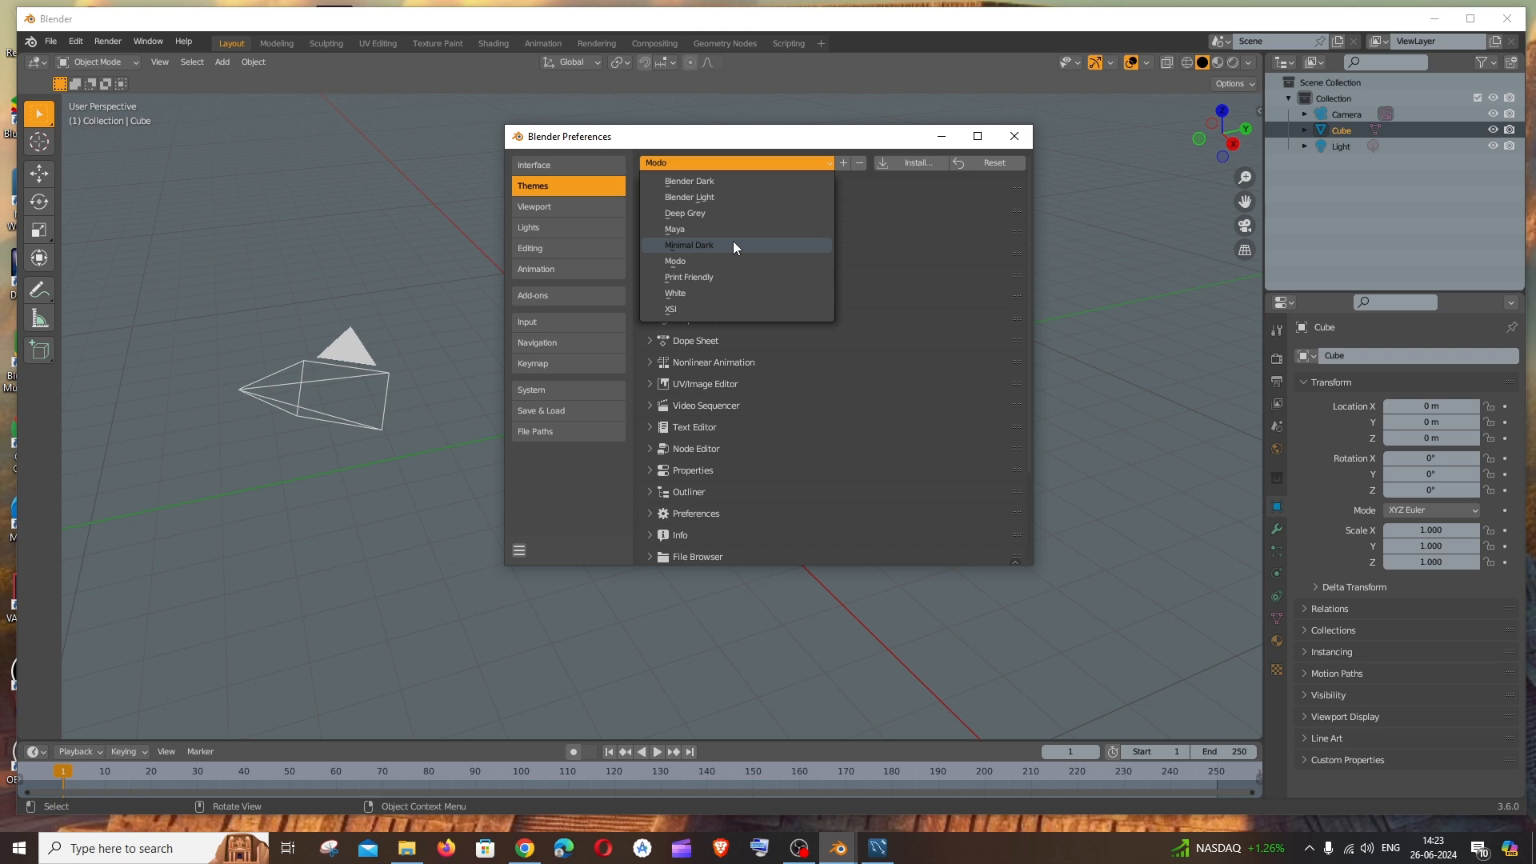
Preview Minimal Dark, Maya, Deep Grey and Blender Light, then return to Blender Dark
left_click(689, 245)
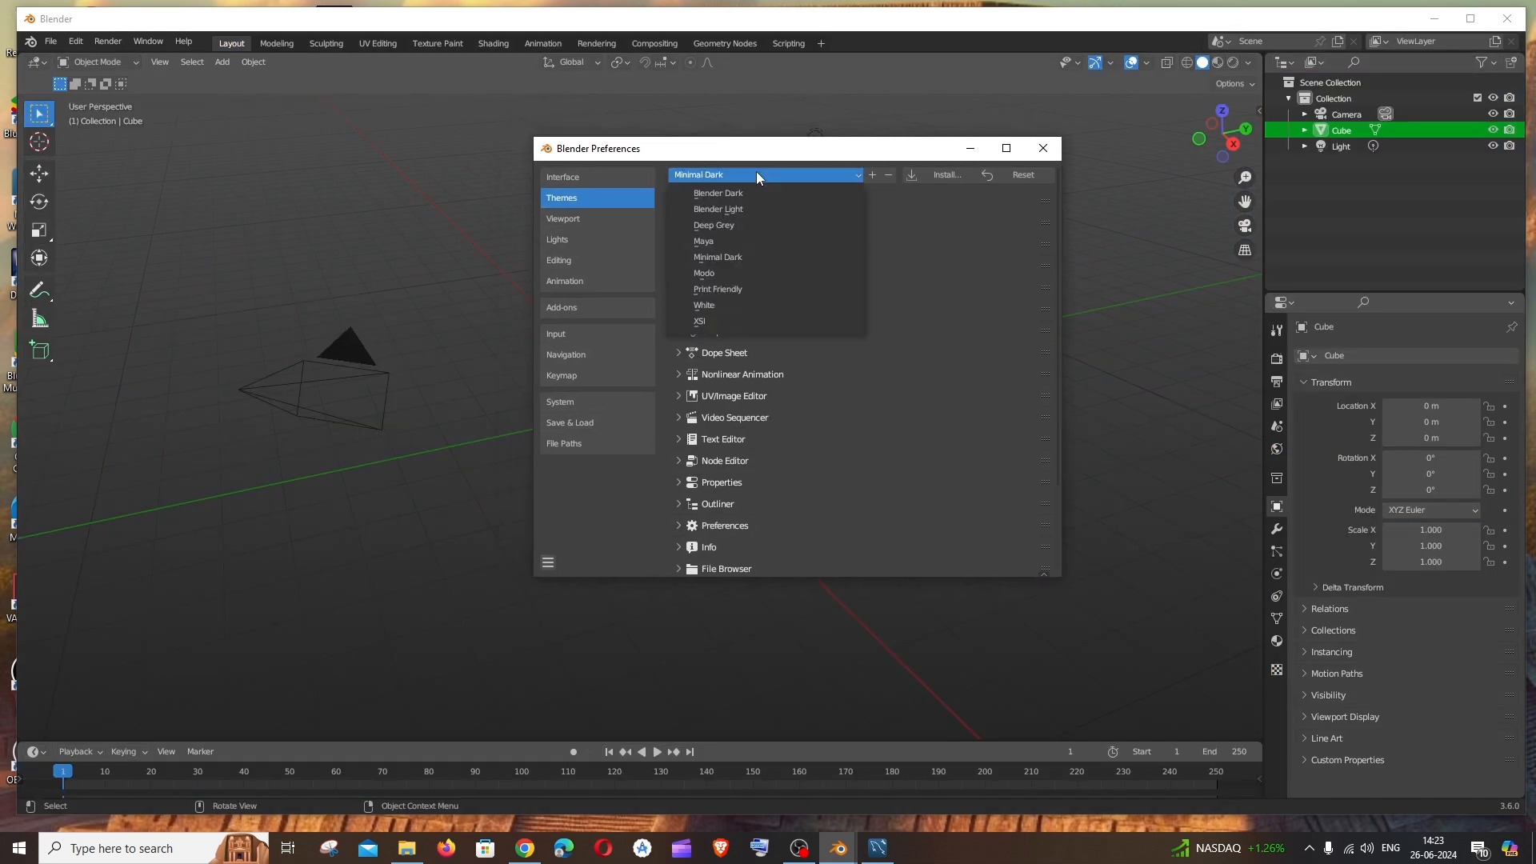
left_click(704, 240)
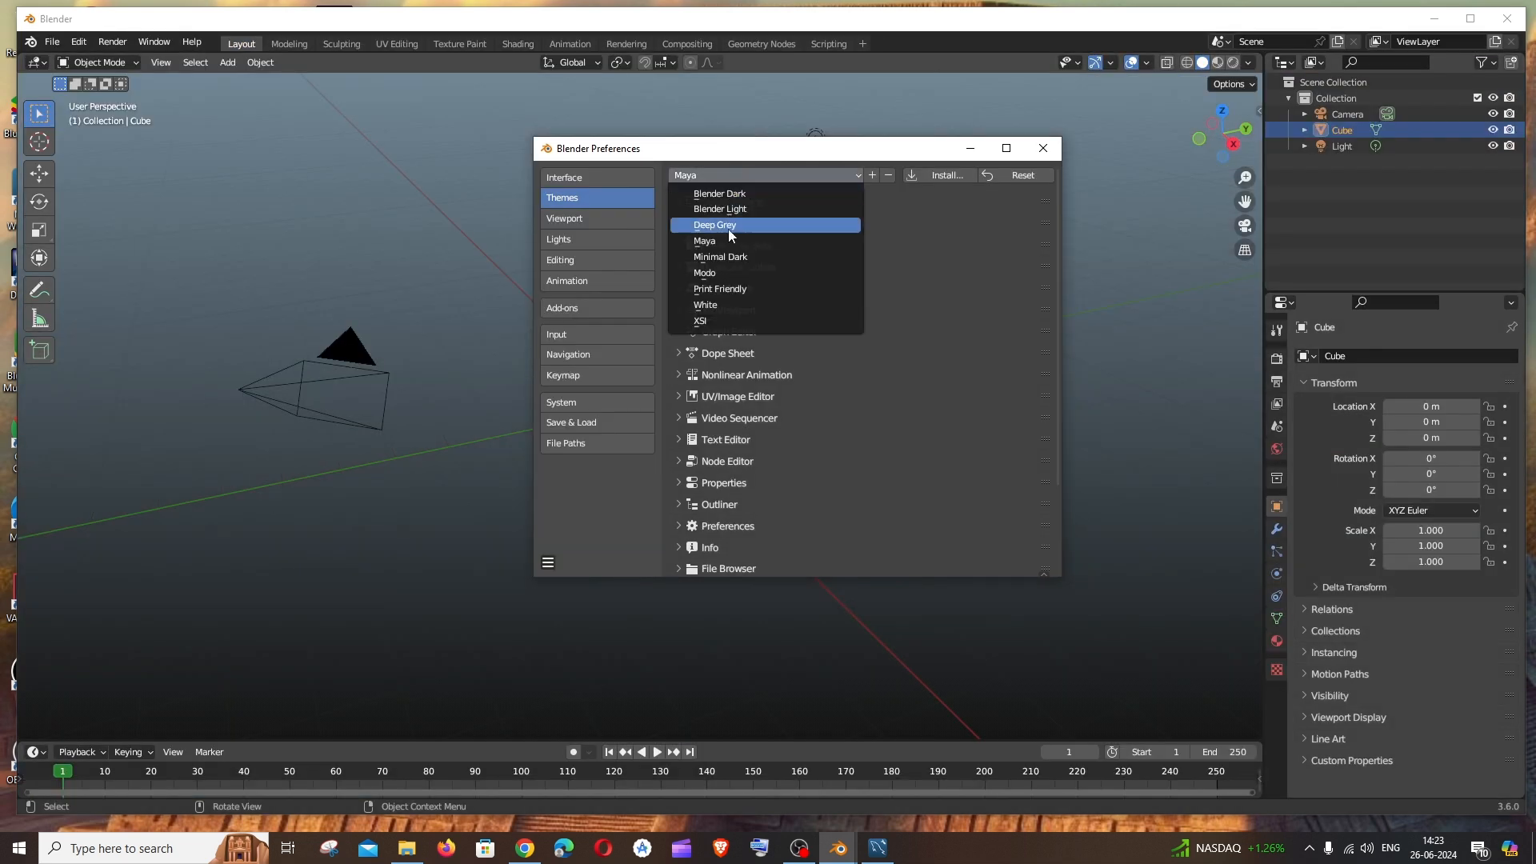
left_click(714, 224)
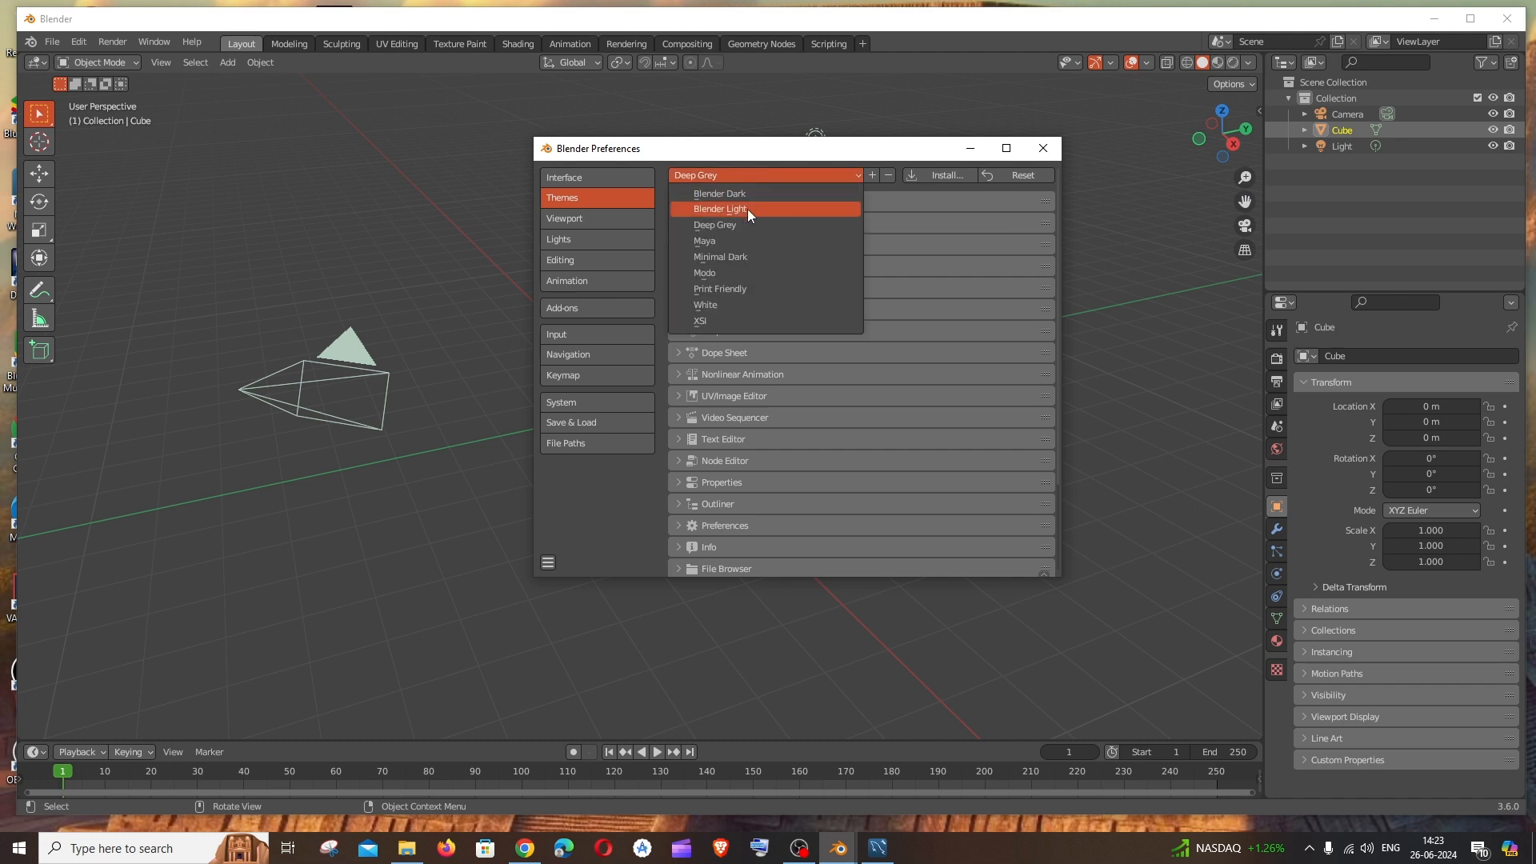
left_click(721, 208)
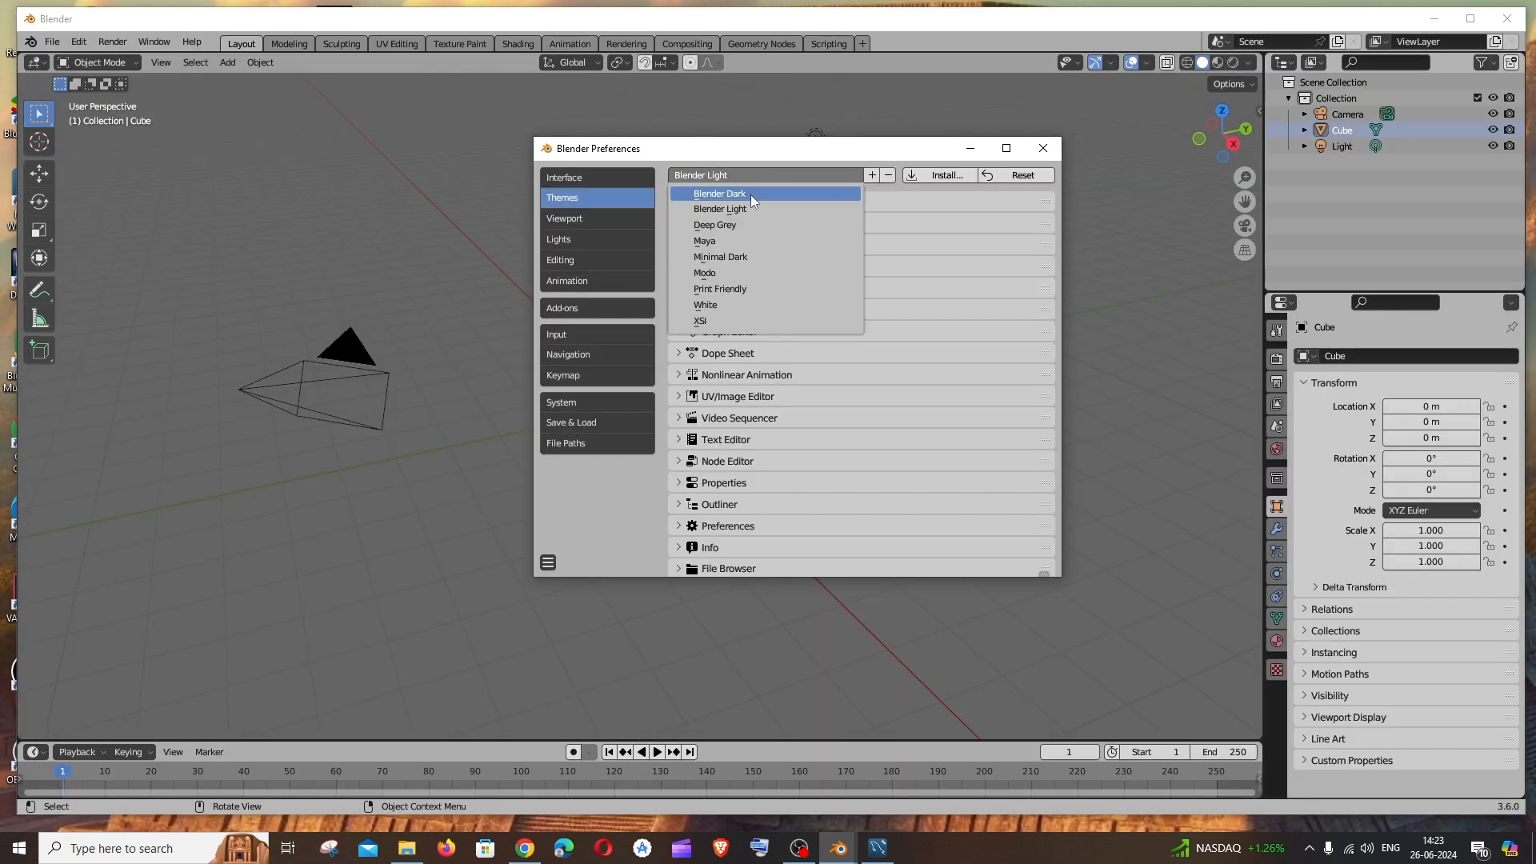
left_click(719, 193)
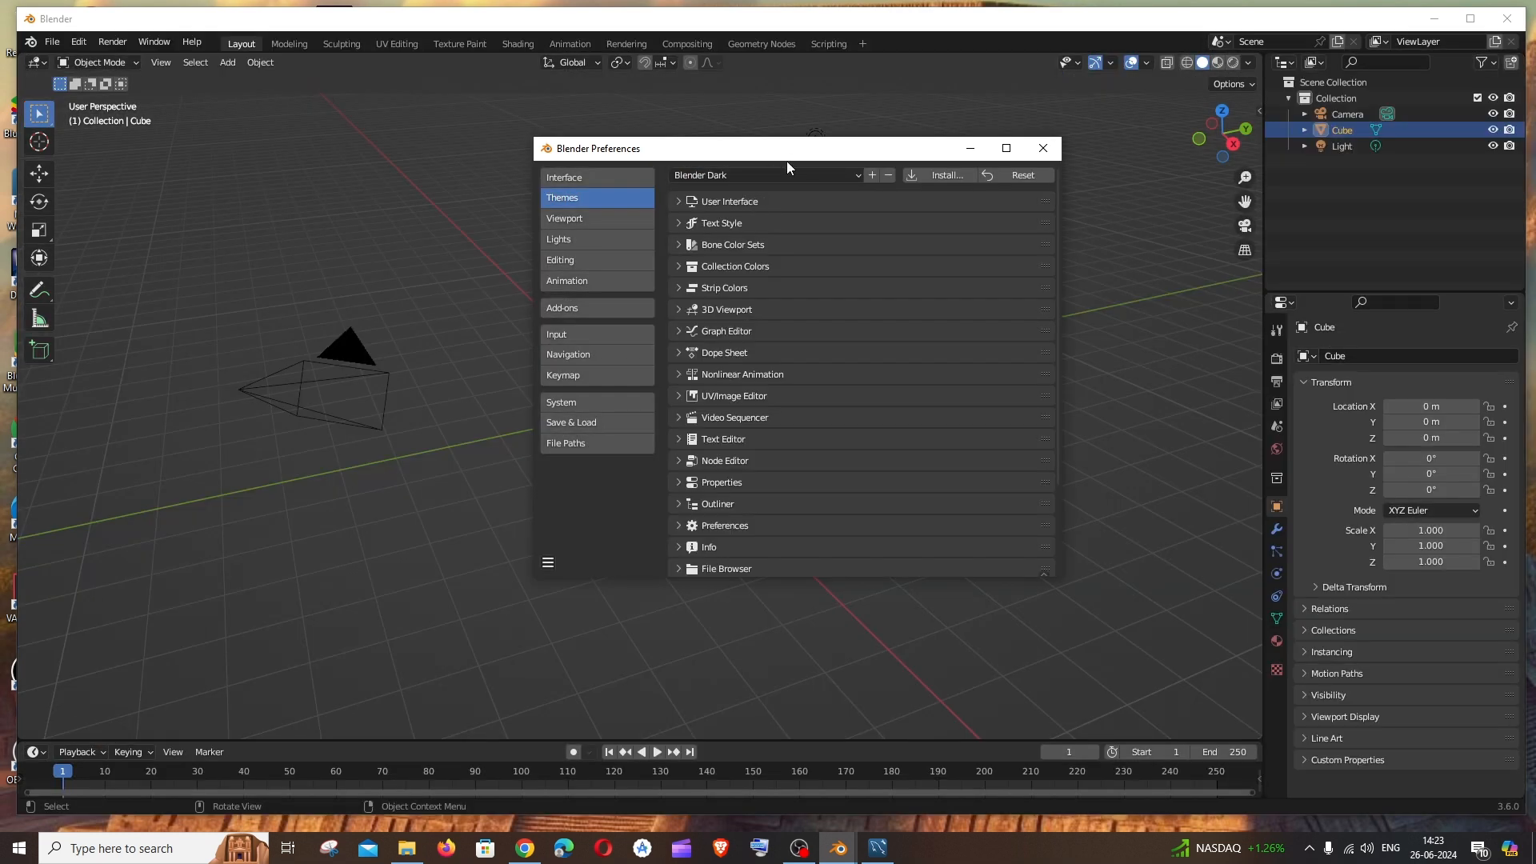
left_click(764, 174)
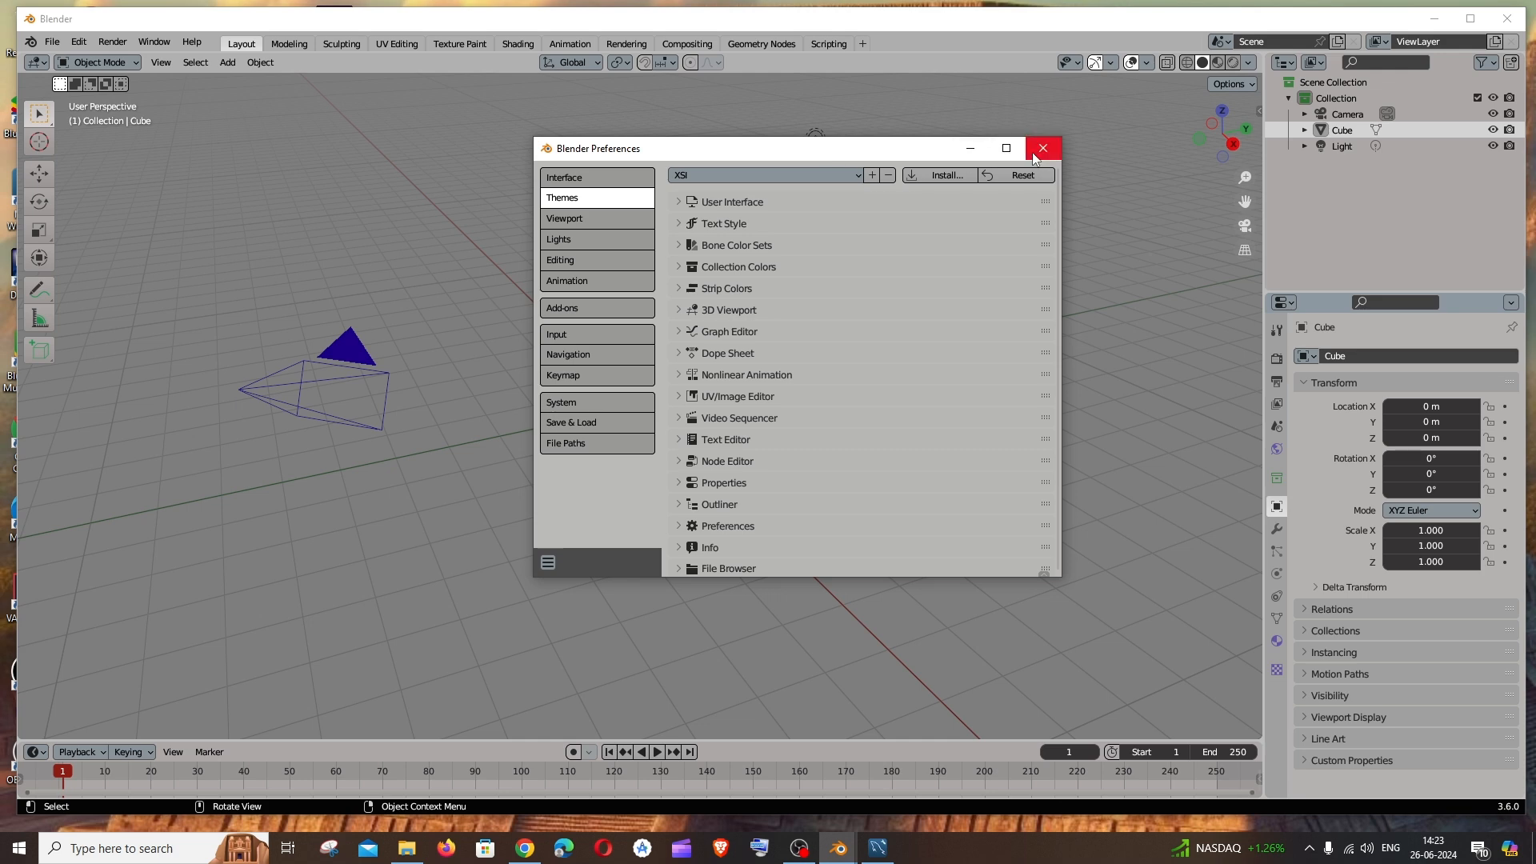
mouse_move(943, 178)
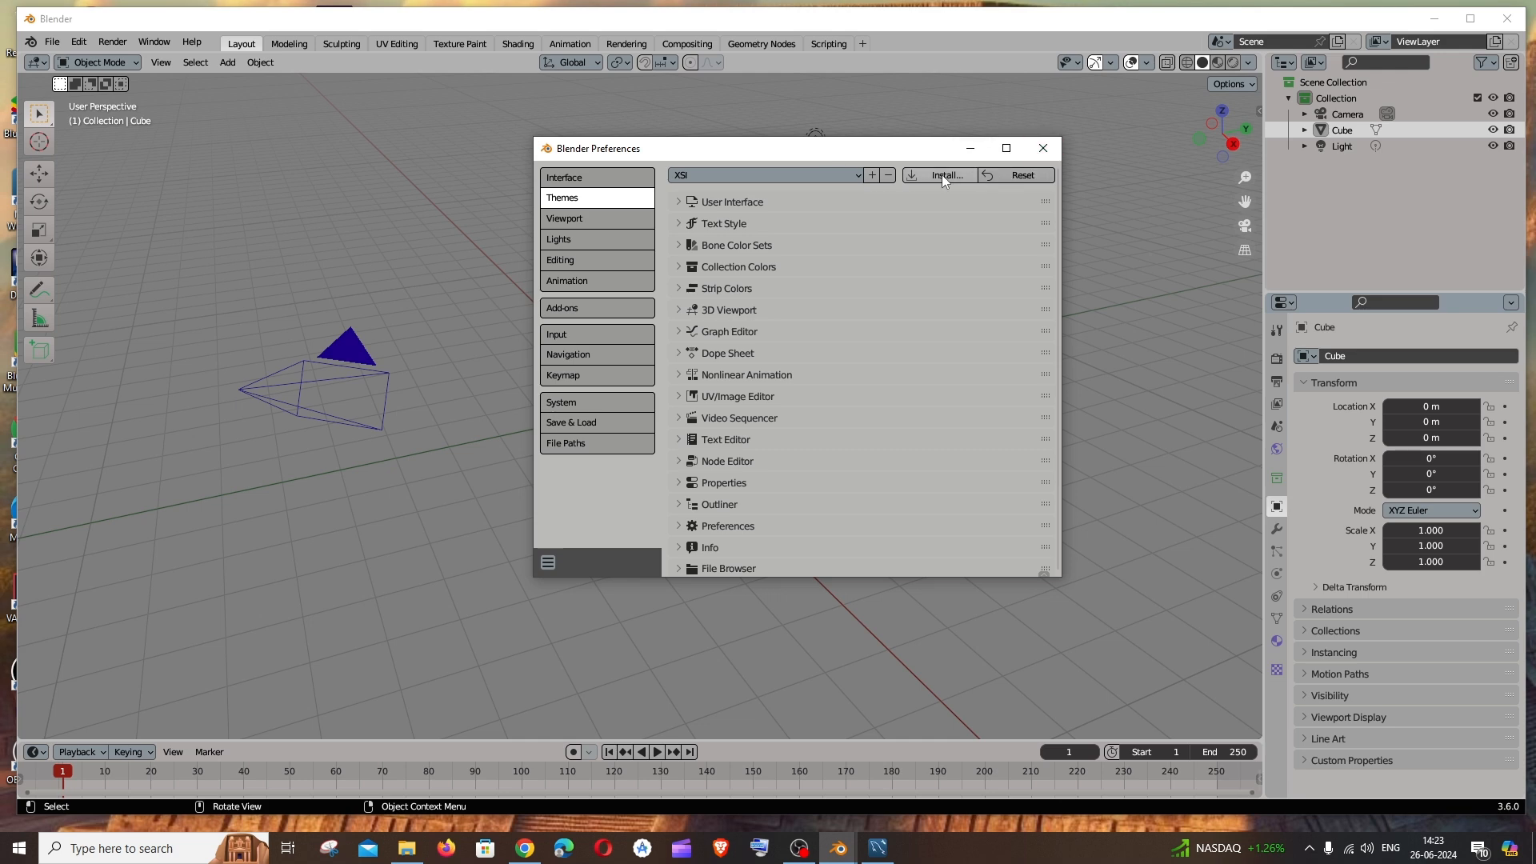
mouse_move(1042, 148)
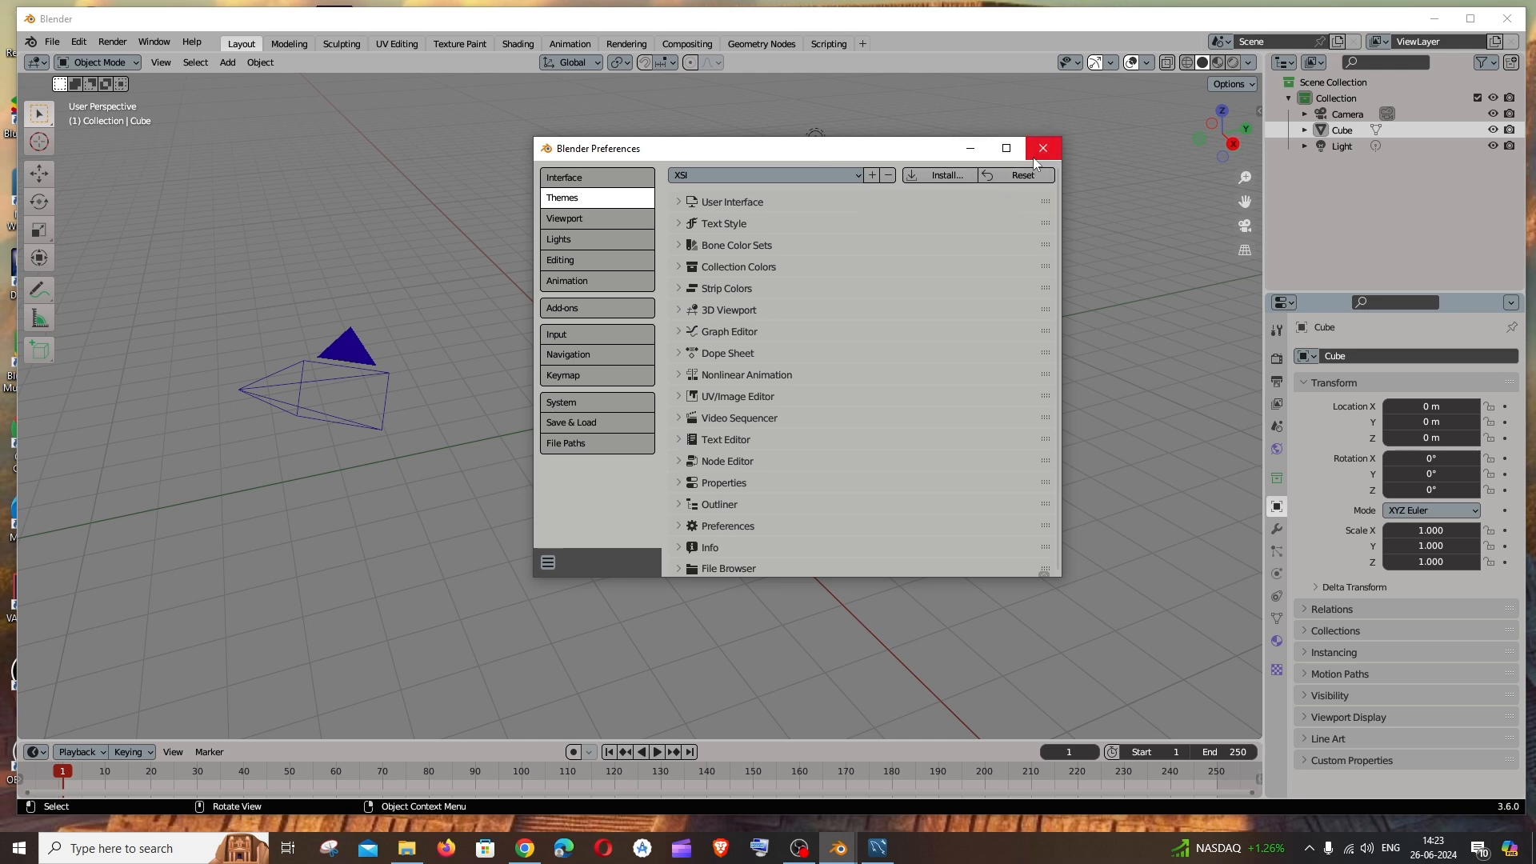
Close the Preferences window with the XSI theme applied
left_click(1042, 148)
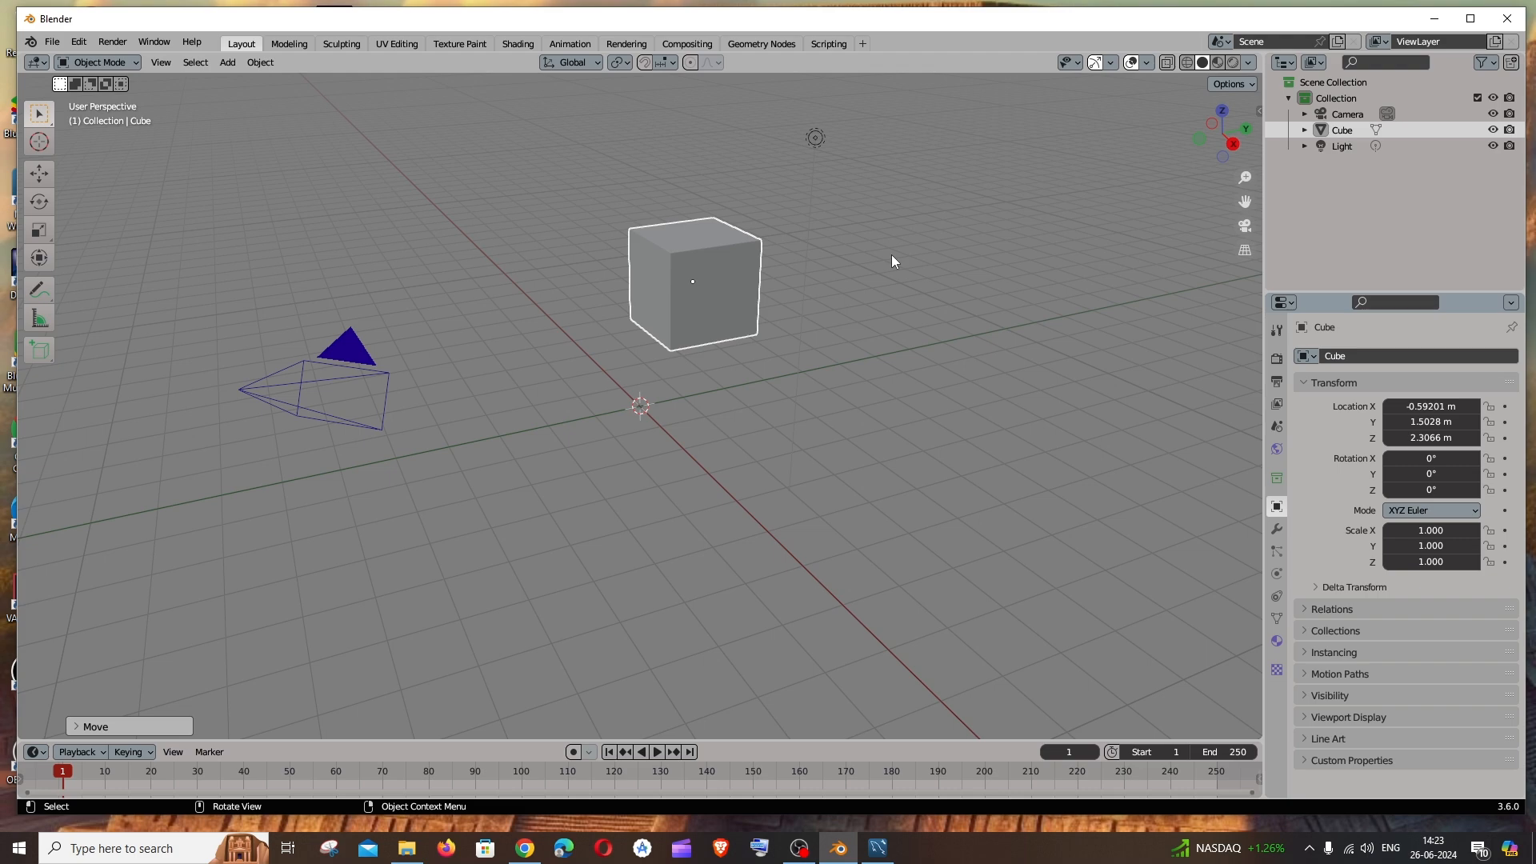
mouse_move(891, 529)
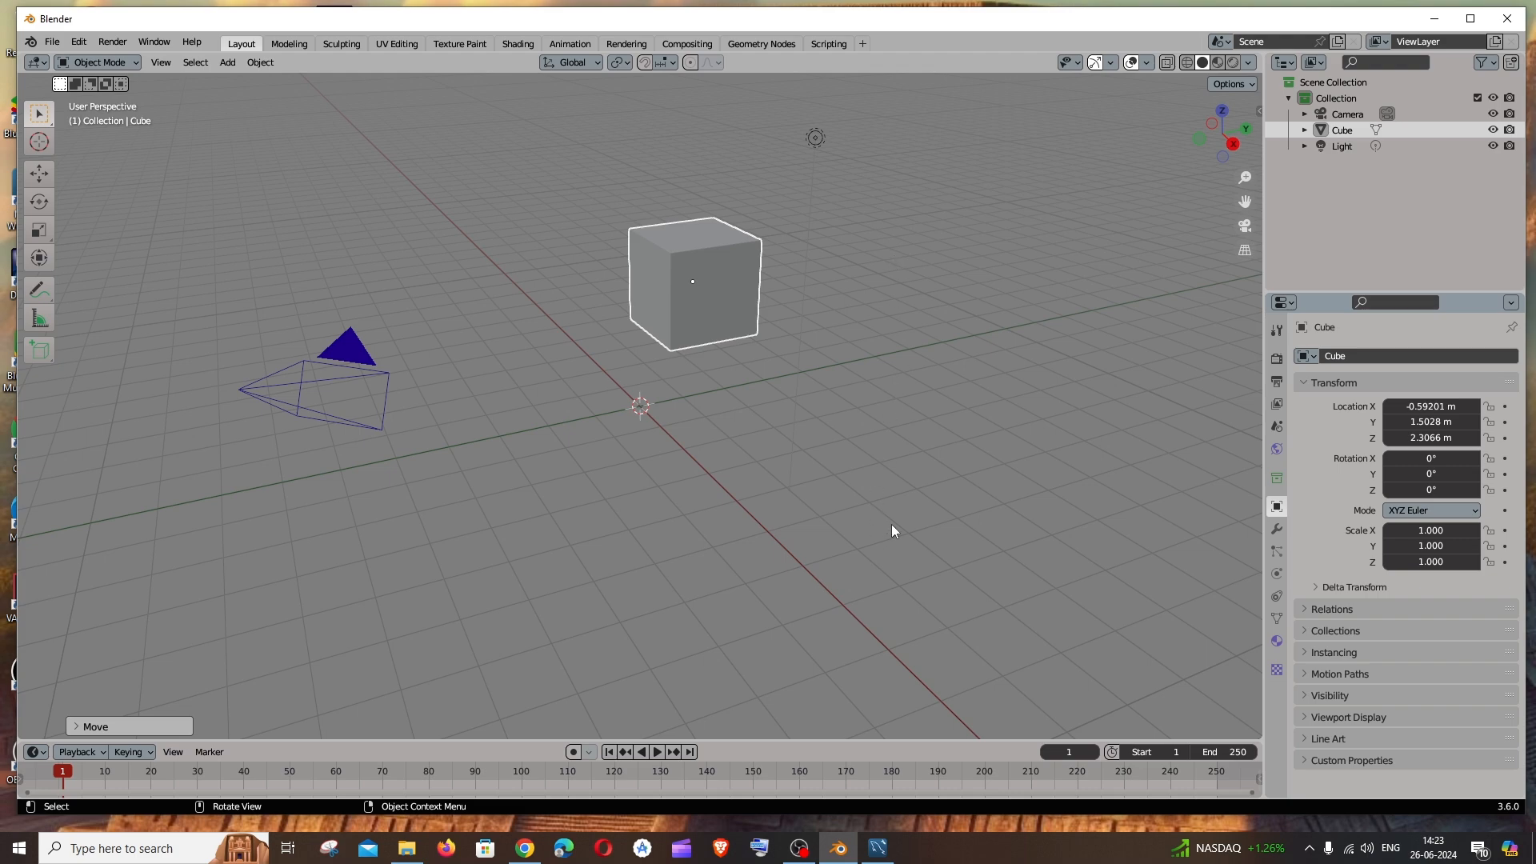